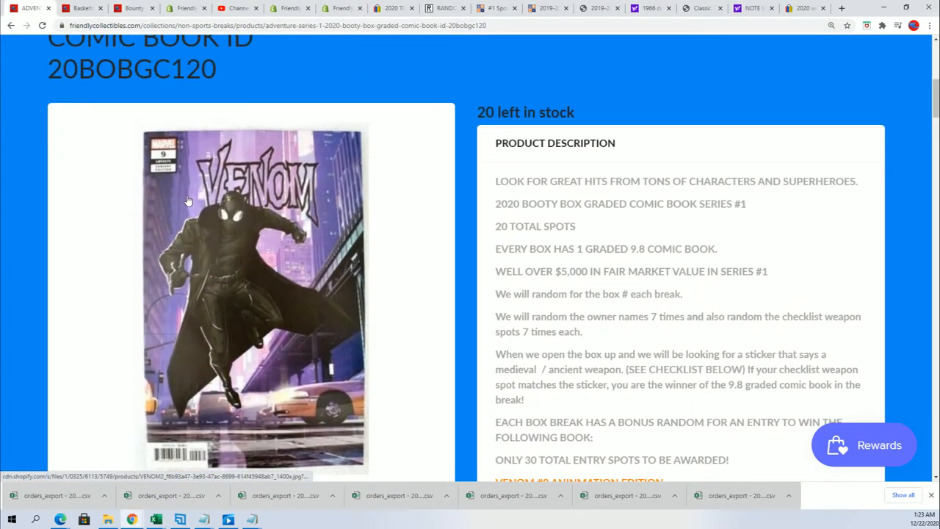
- Leave the Venom comic break product page and return to the RANDOM.ORG randomizer results
scroll(down, 3)
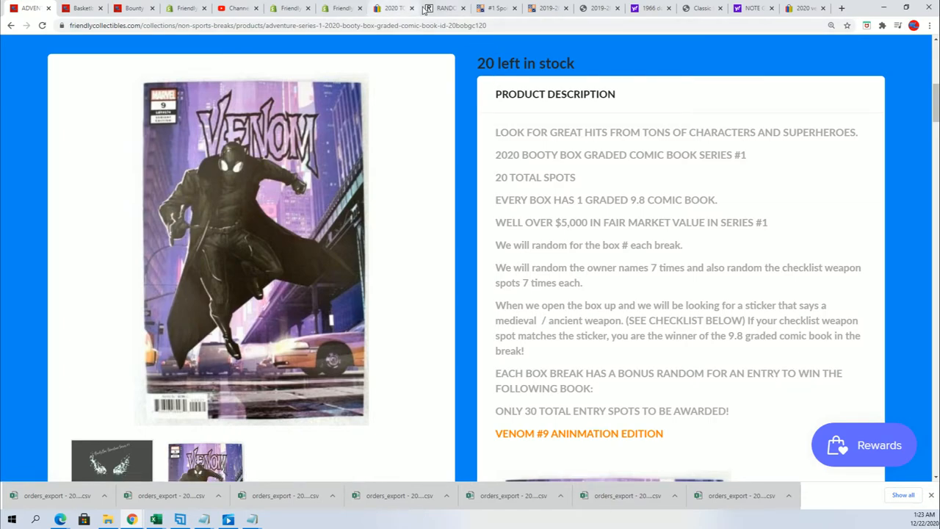
click(447, 9)
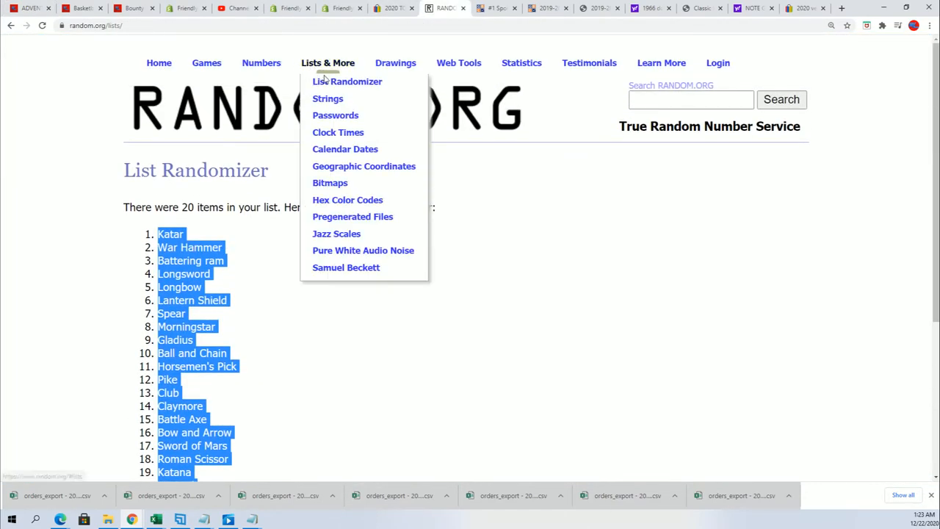
click(347, 82)
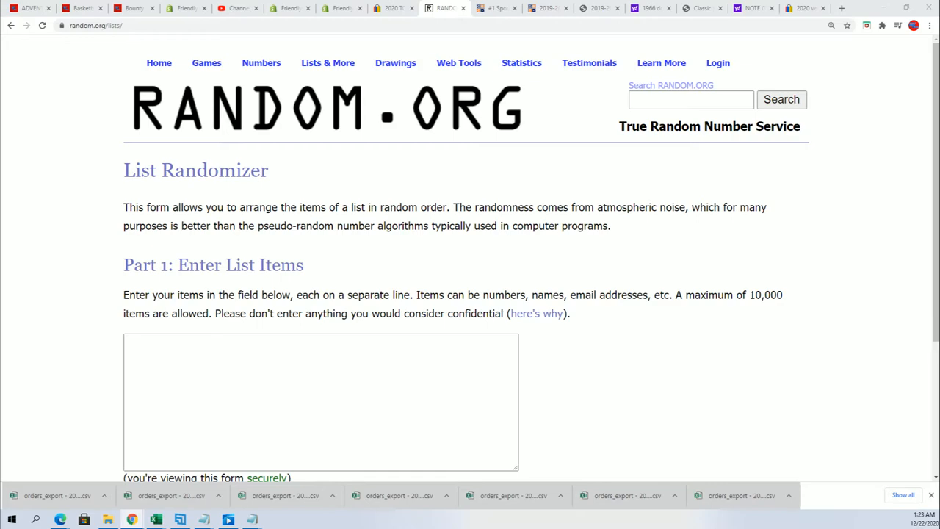
click(156, 519)
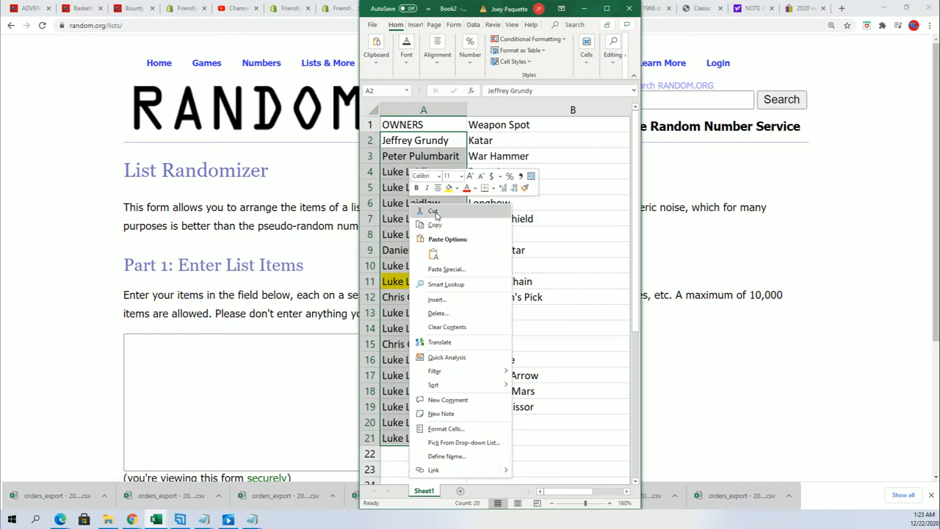
click(431, 212)
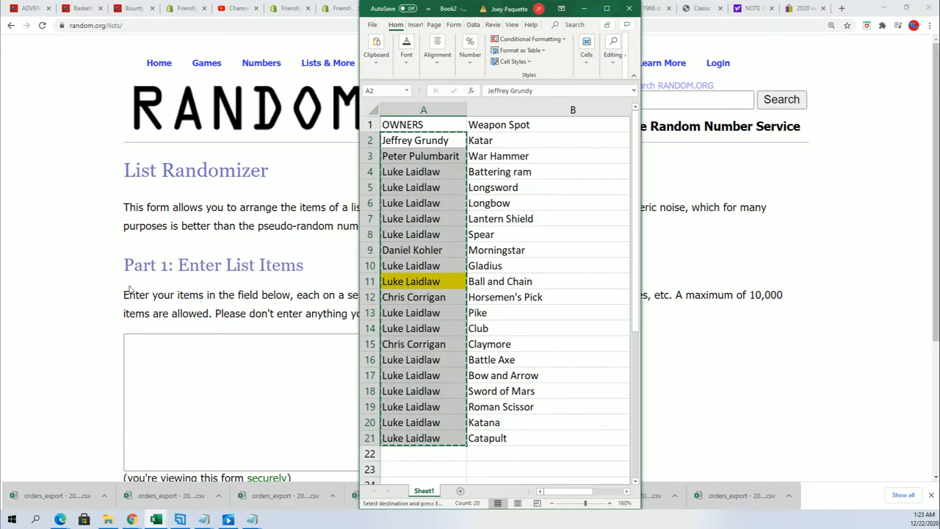
mouse_move(72, 317)
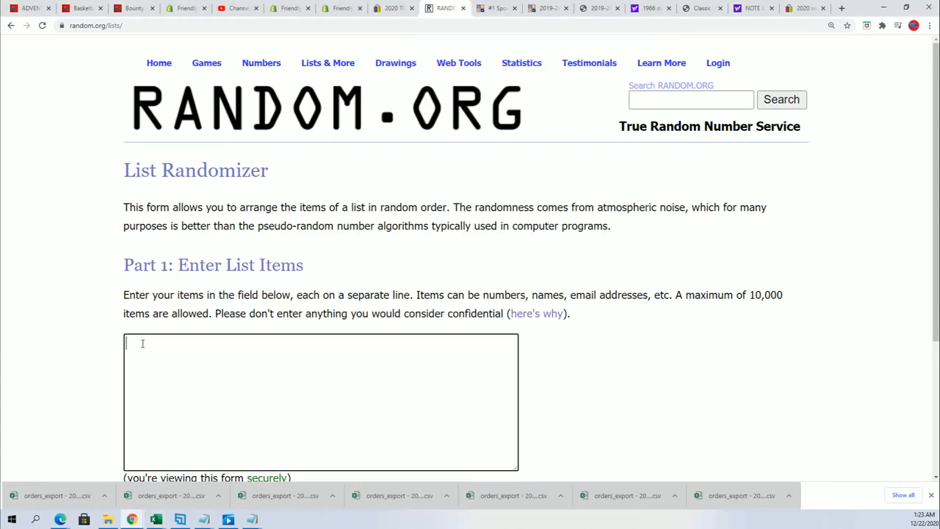
text(Luke Laidlaw)
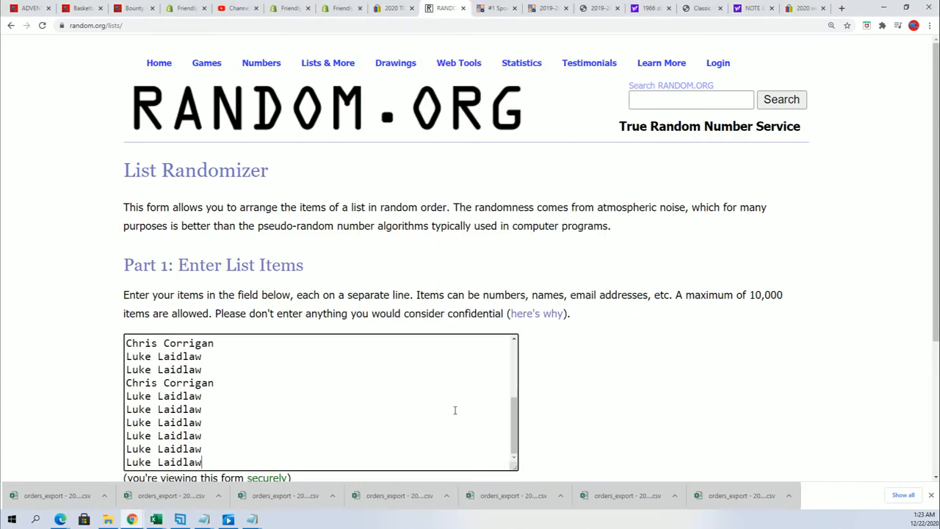
scroll(down, 3)
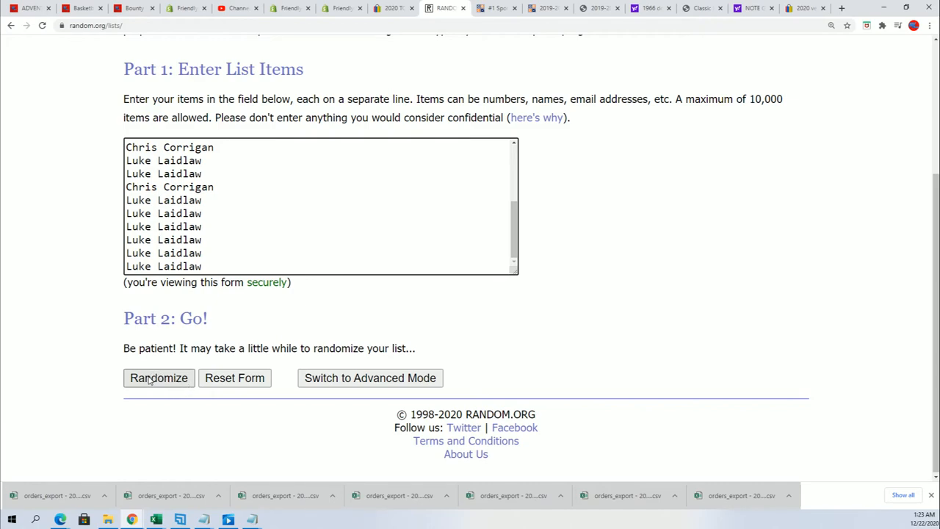
click(158, 378)
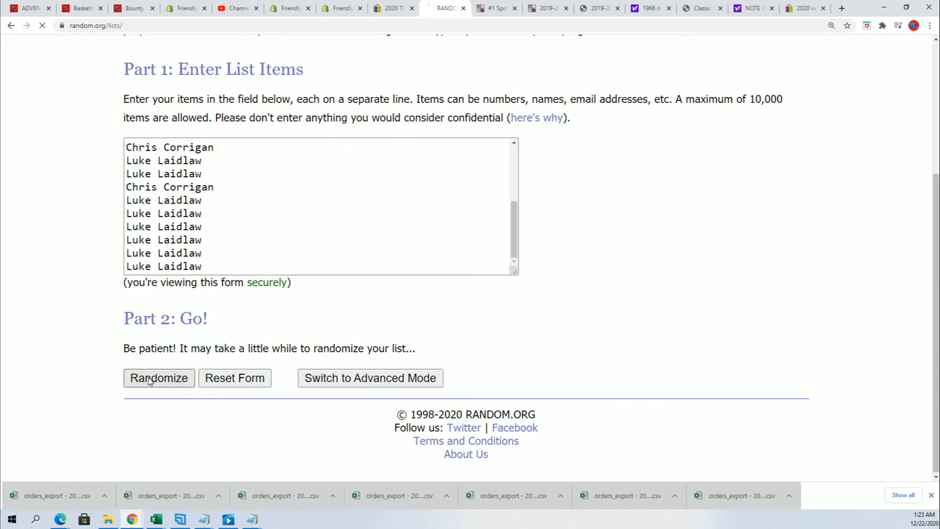
click(158, 377)
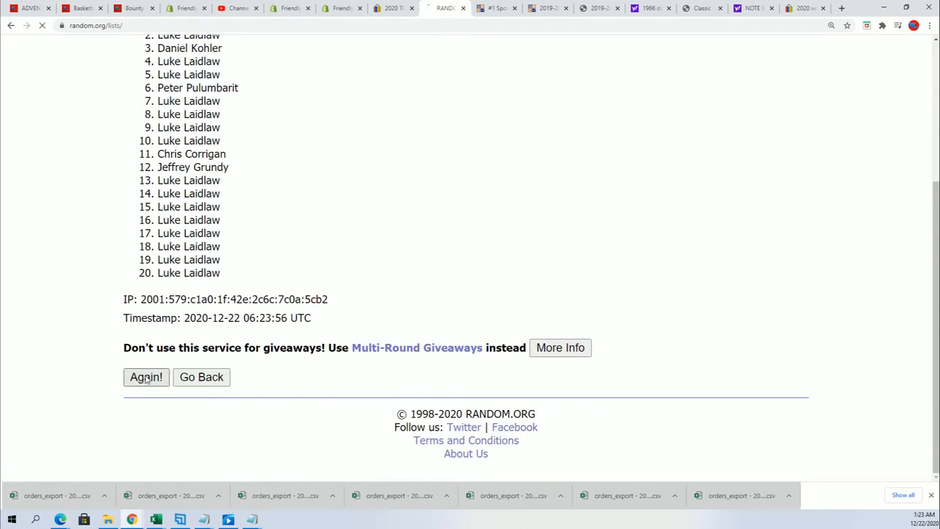
click(146, 375)
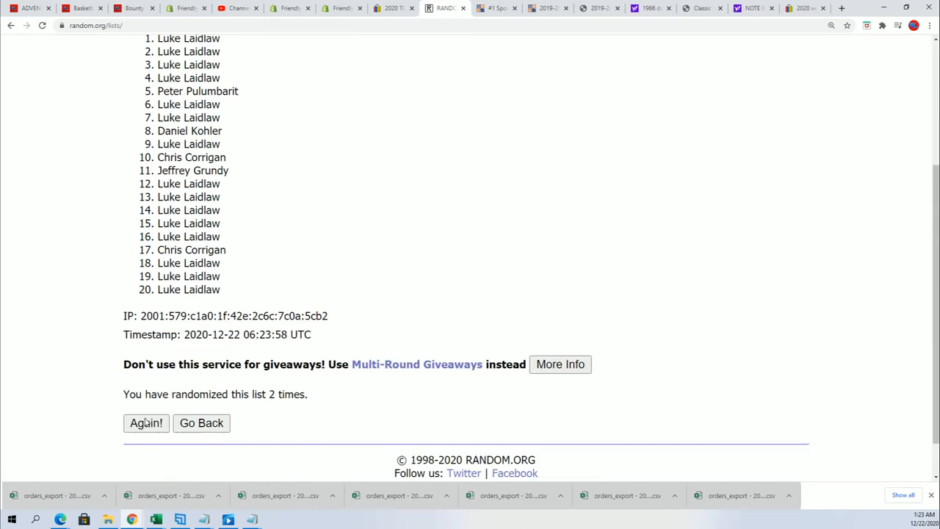
click(145, 422)
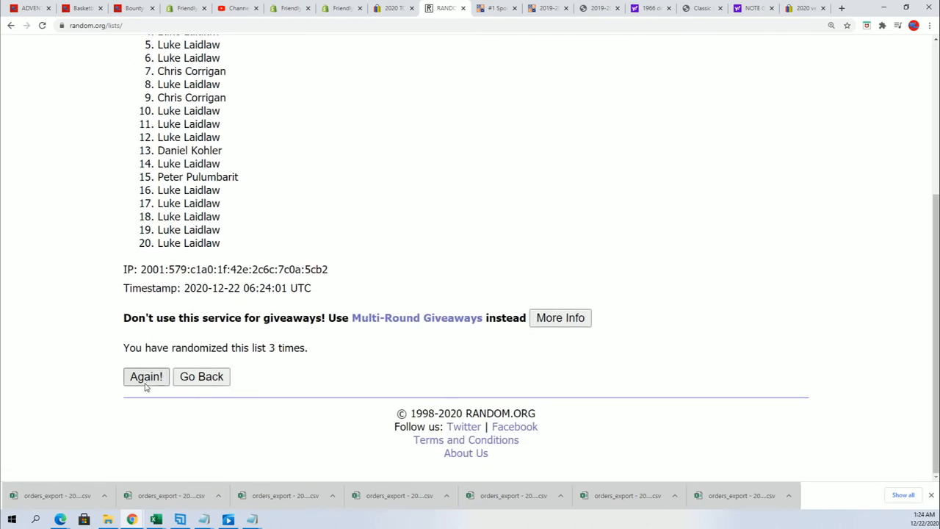
click(145, 376)
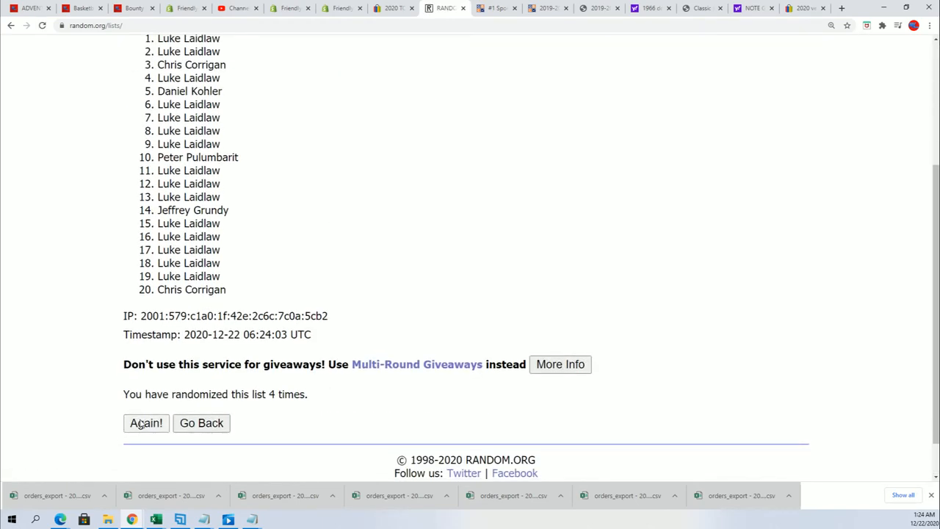
click(145, 423)
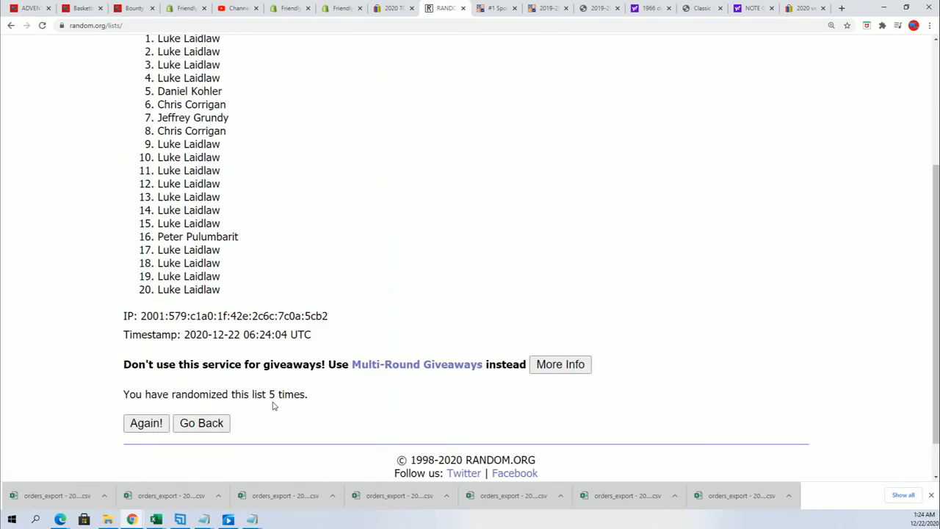
mouse_move(282, 241)
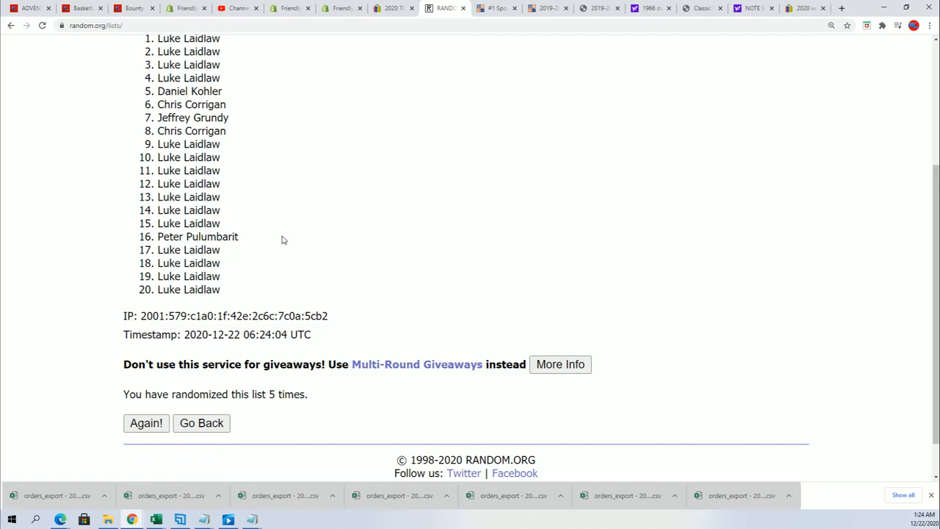
mouse_move(171, 417)
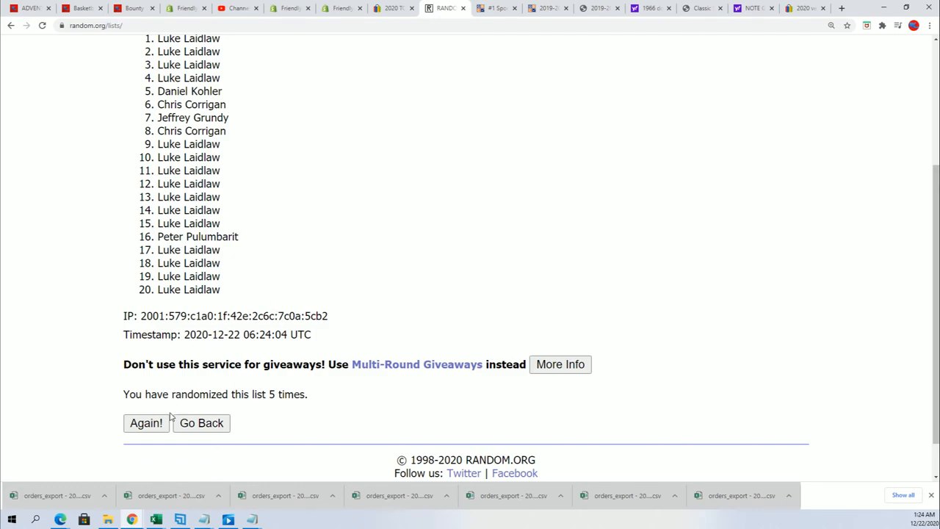
click(146, 423)
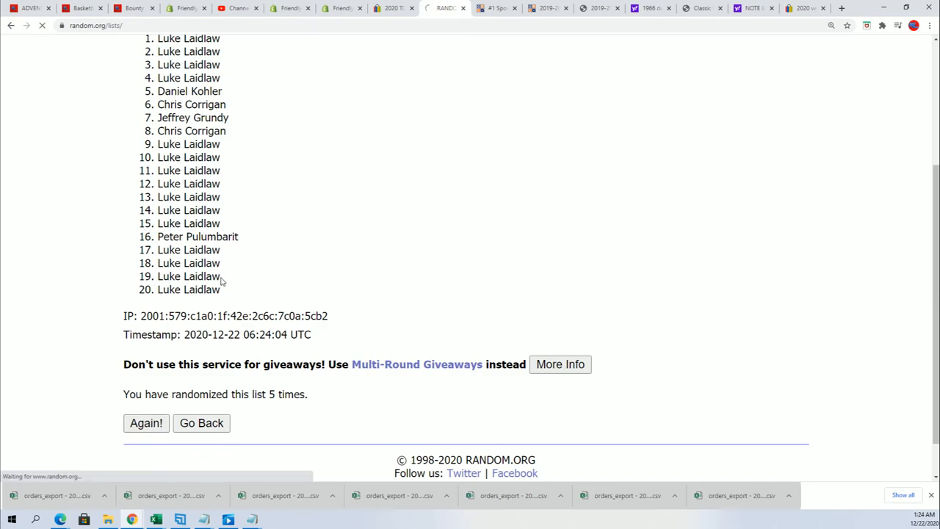
click(146, 422)
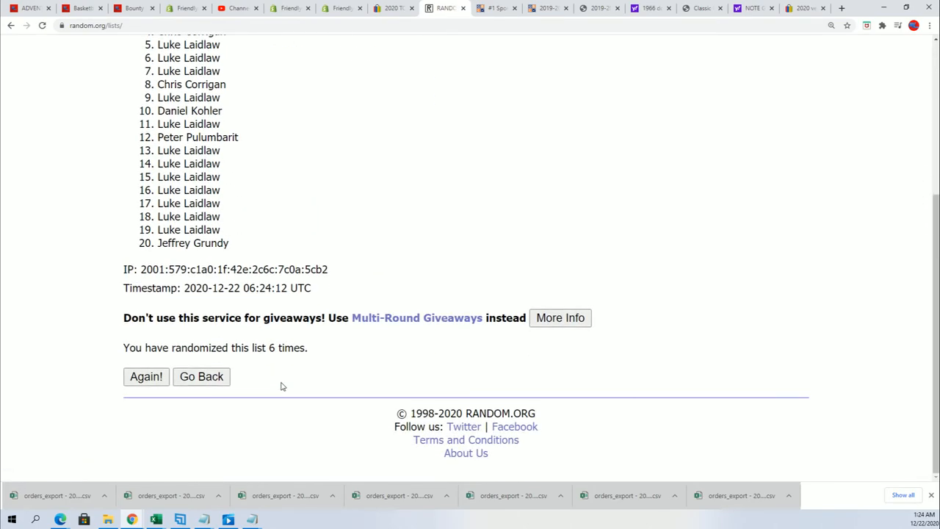
click(146, 376)
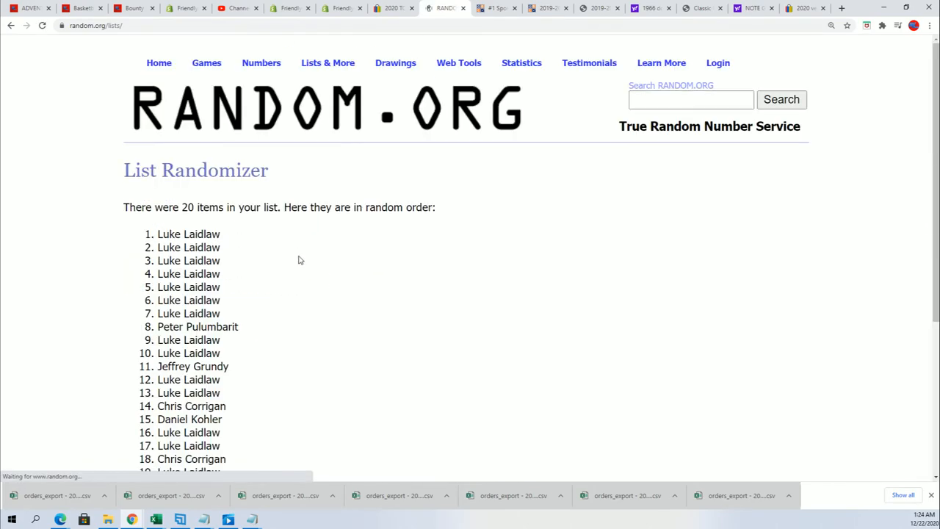
double_click(188, 233)
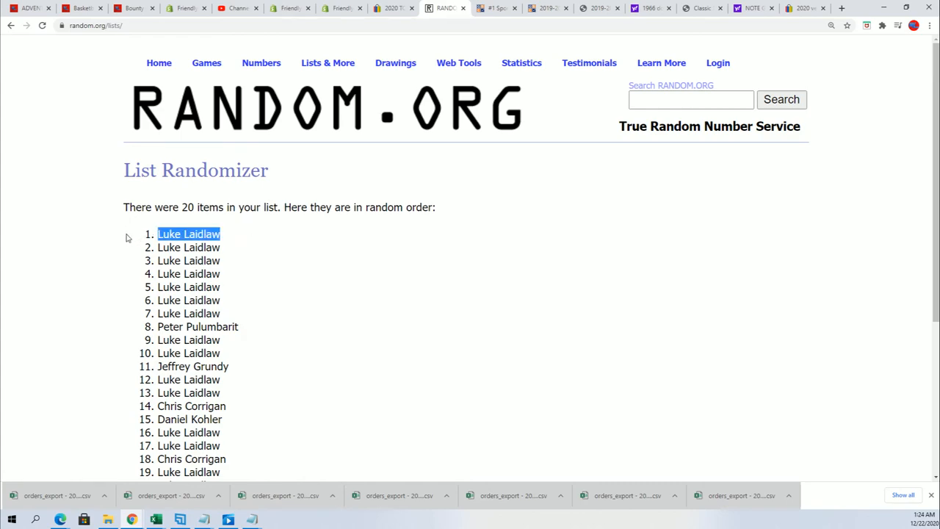
mouse_move(318, 320)
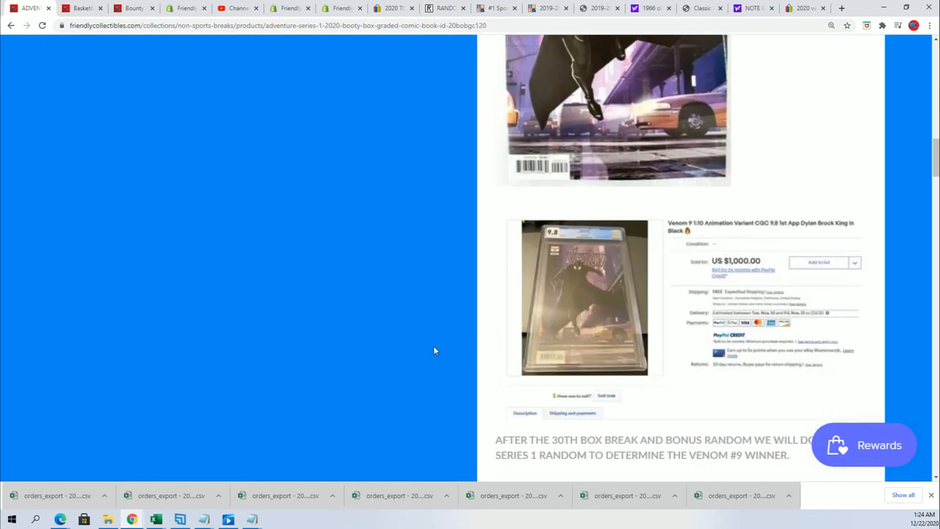
- Scroll the comic break product page to the numbered BOX WINNER list, boxes 1 through 18
scroll(down, 3)
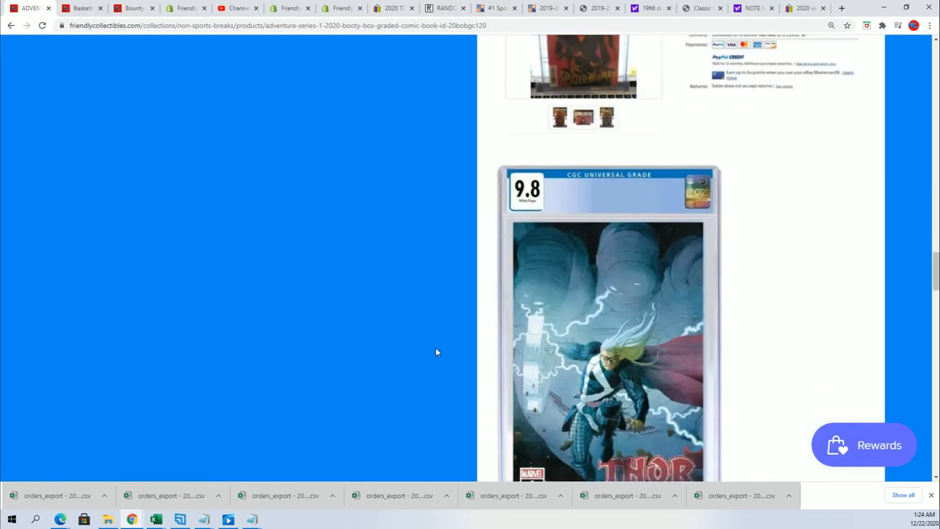
scroll(down, 3)
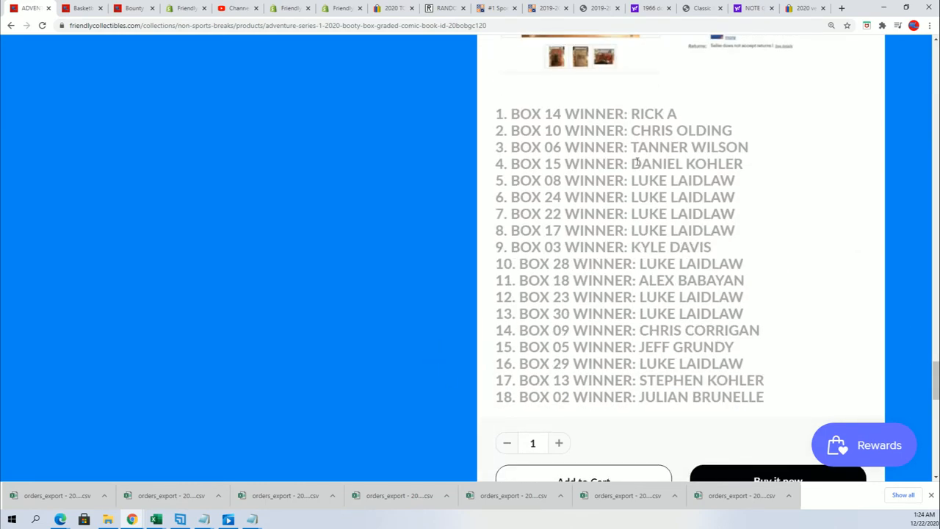
mouse_move(531, 417)
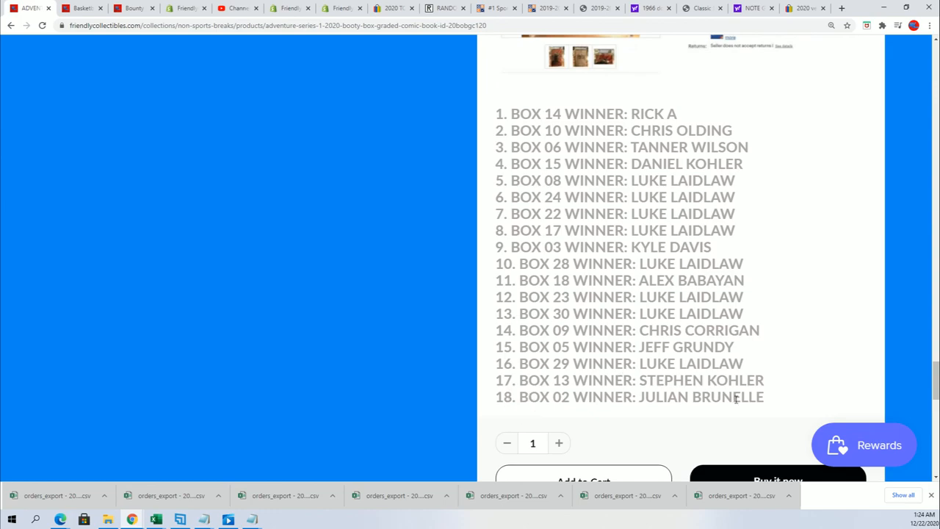
mouse_move(573, 411)
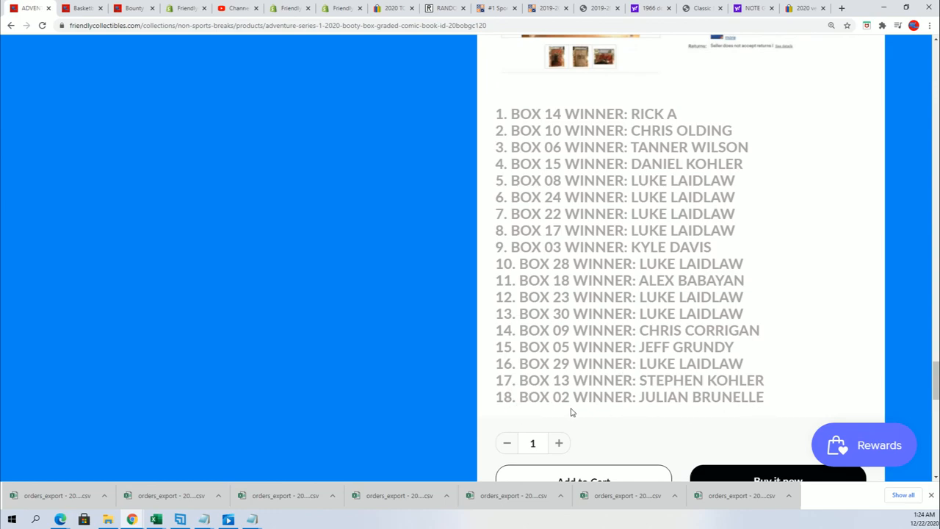
mouse_move(801, 332)
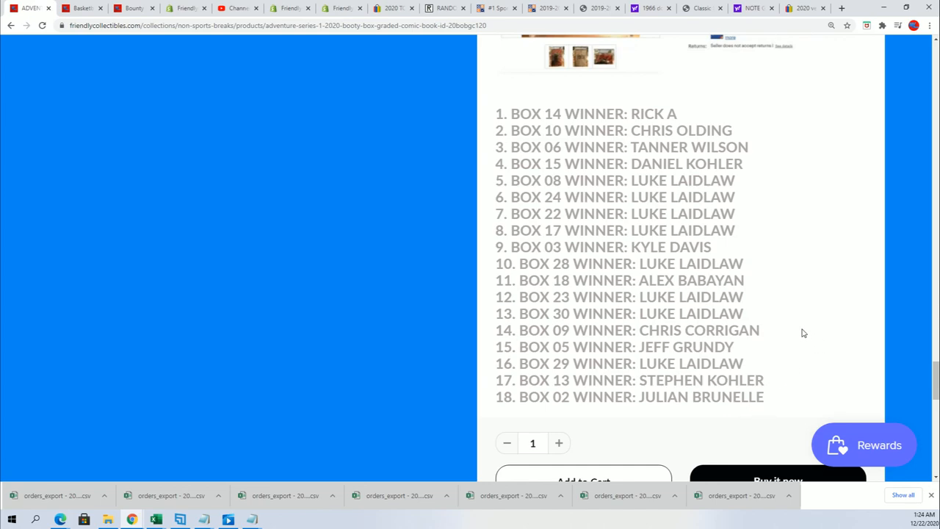
mouse_move(724, 282)
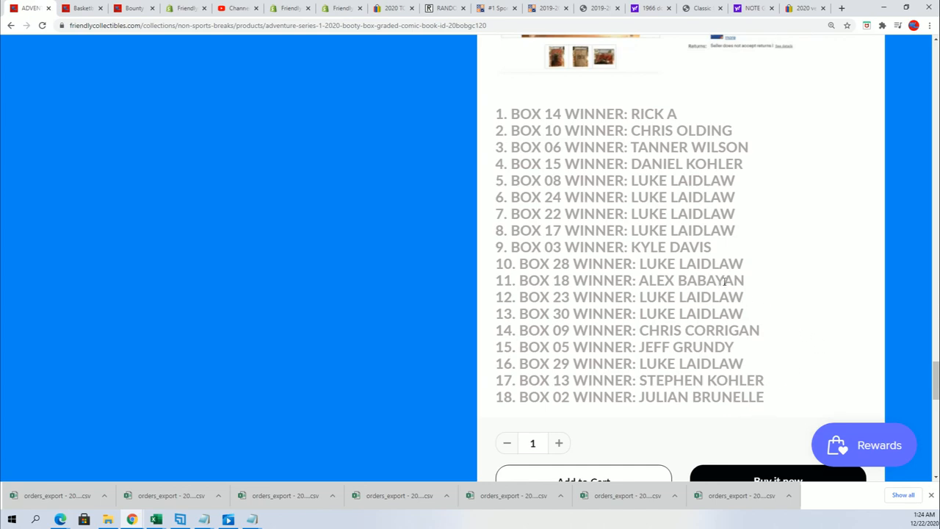
scroll(up, 3)
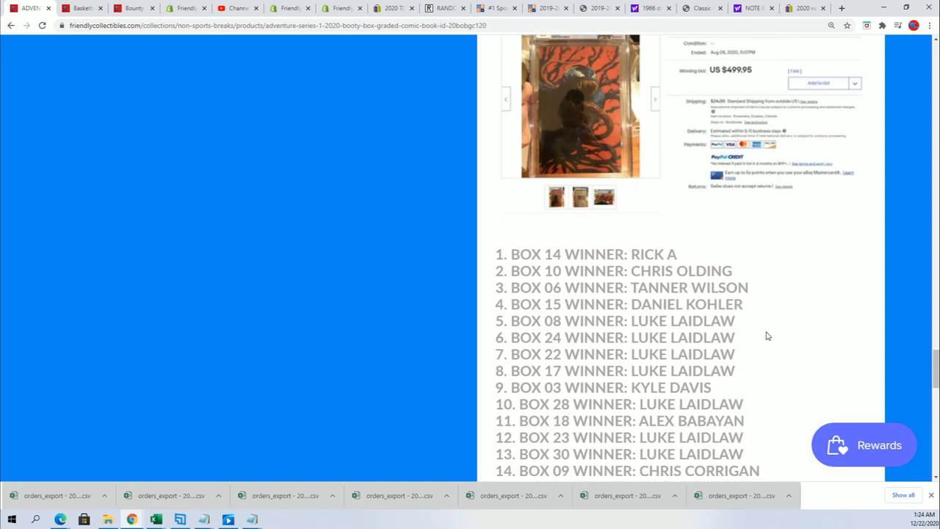
scroll(down, 3)
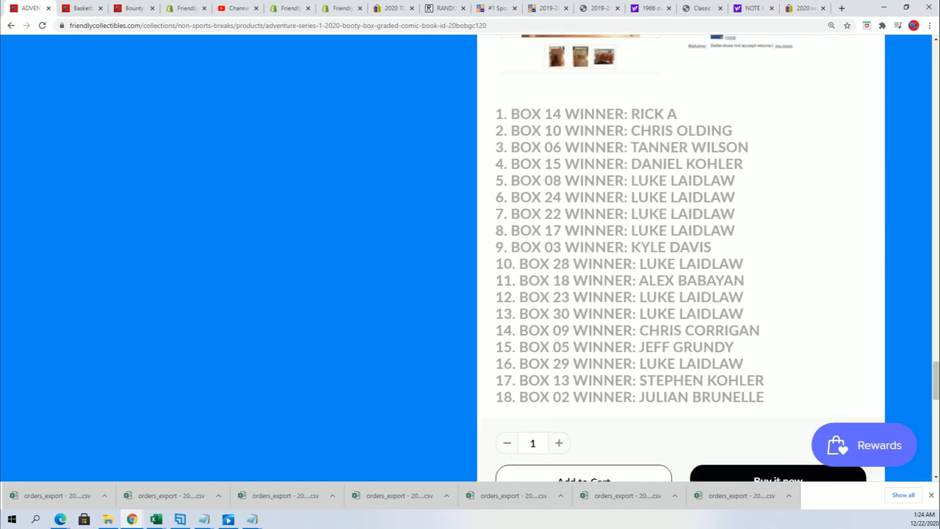